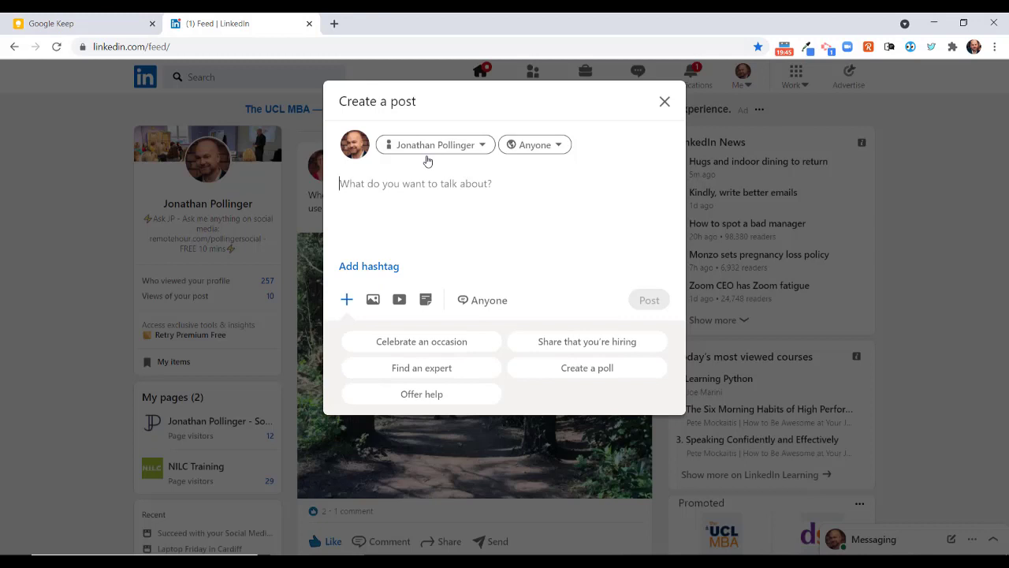
mouse_move(399, 299)
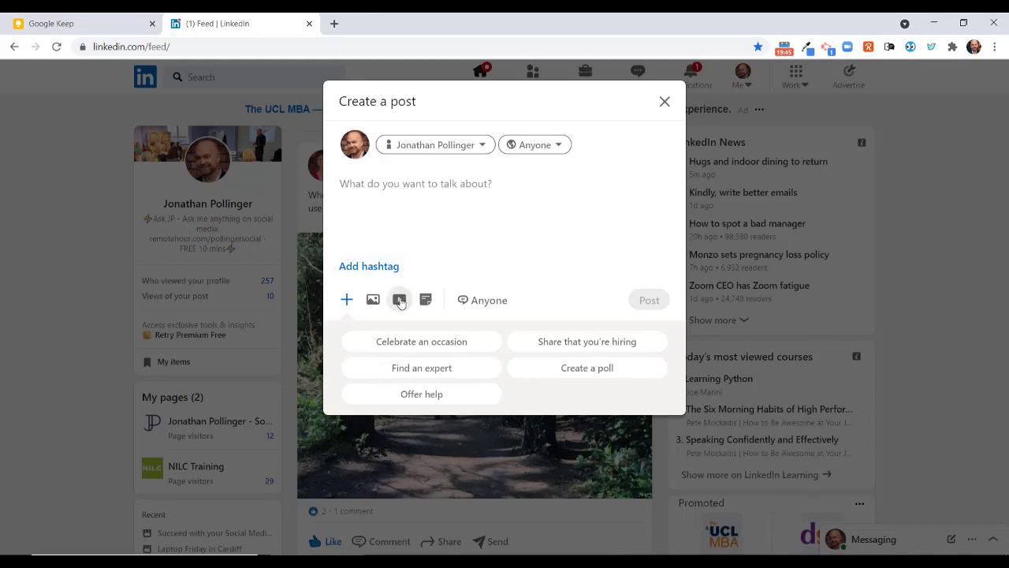
- Attach the Ask JP video from the Video › Ask JP folder so its preview loads
click(399, 299)
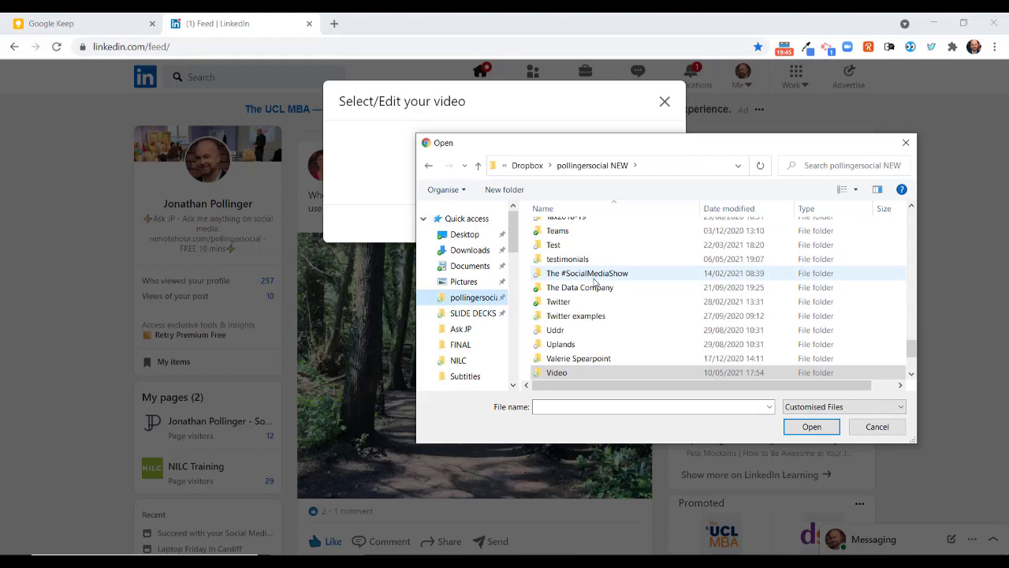
double_click(555, 372)
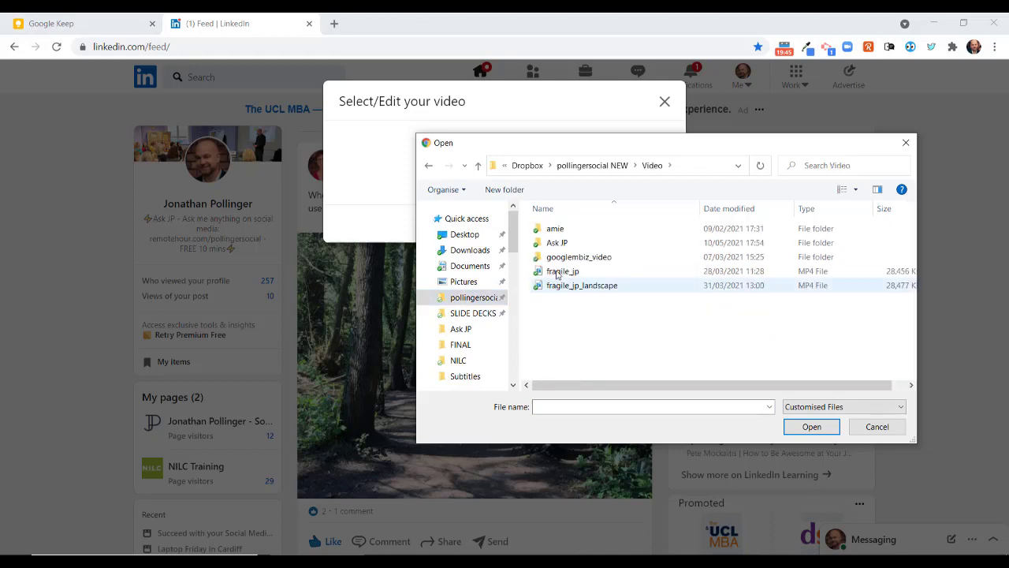
double_click(555, 243)
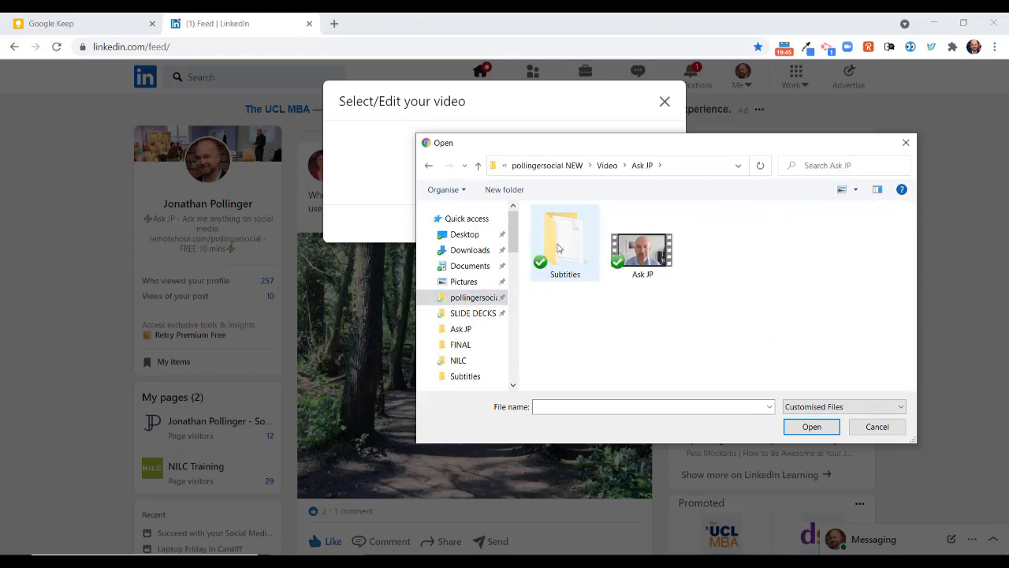
double_click(640, 249)
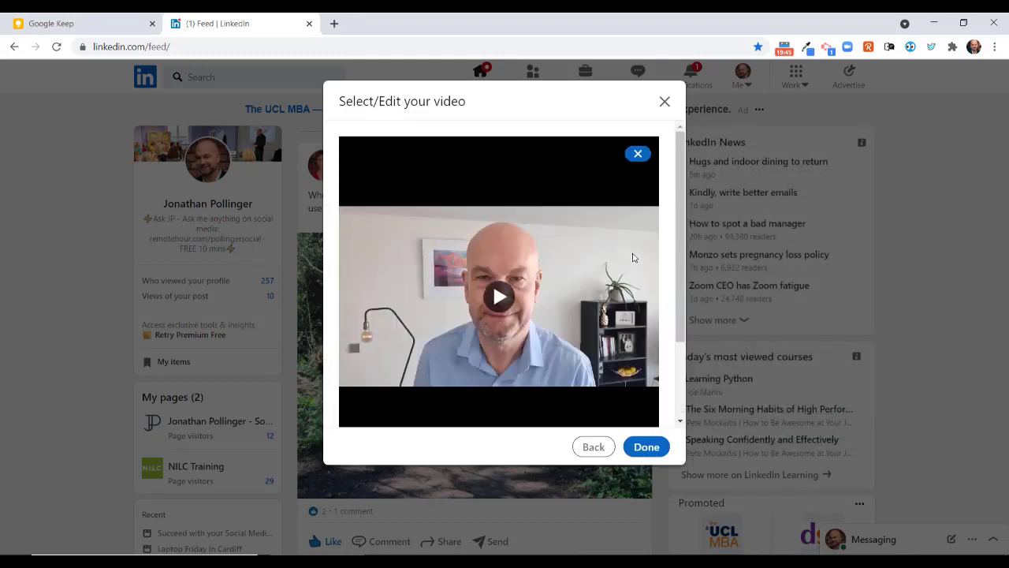
mouse_move(682, 232)
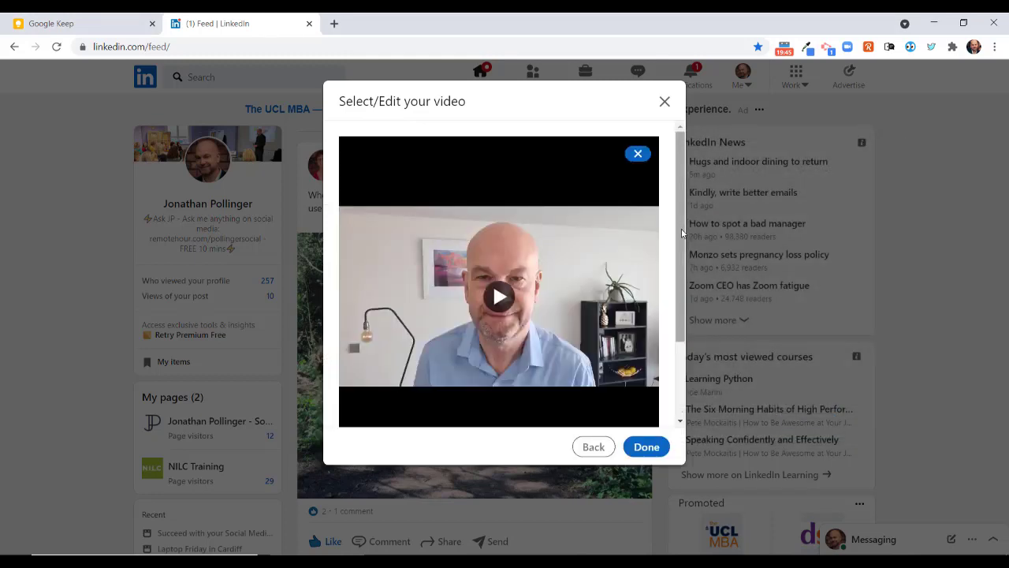
- Add the SRT caption file from the Subtitles folder to the uploaded video
scroll(down, 3)
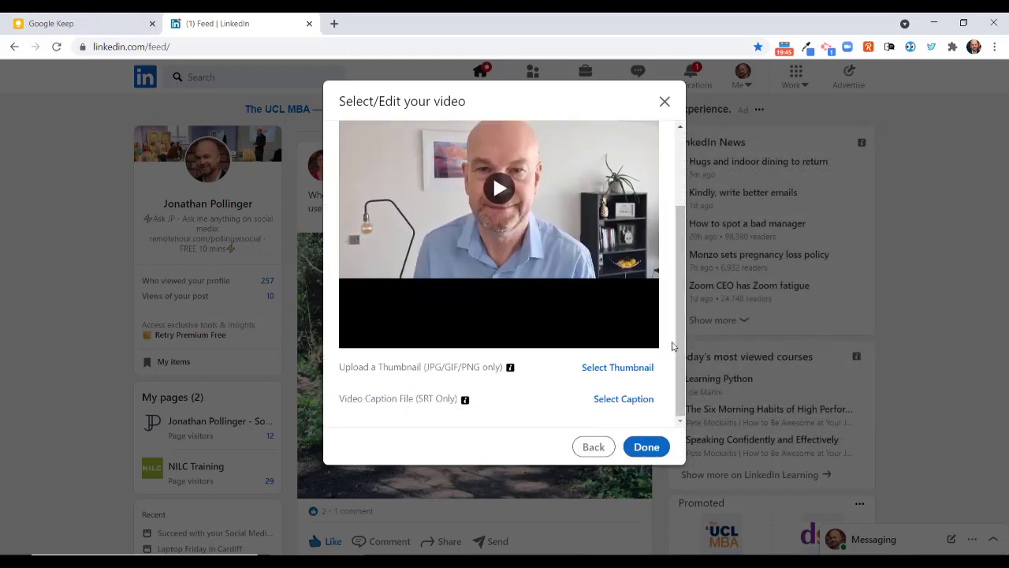
mouse_move(584, 369)
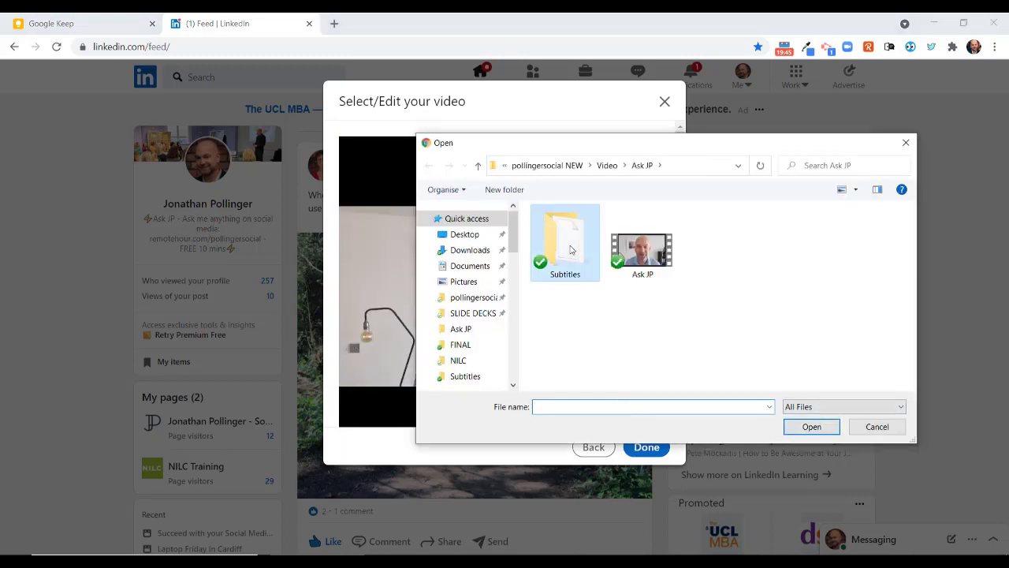
double_click(641, 239)
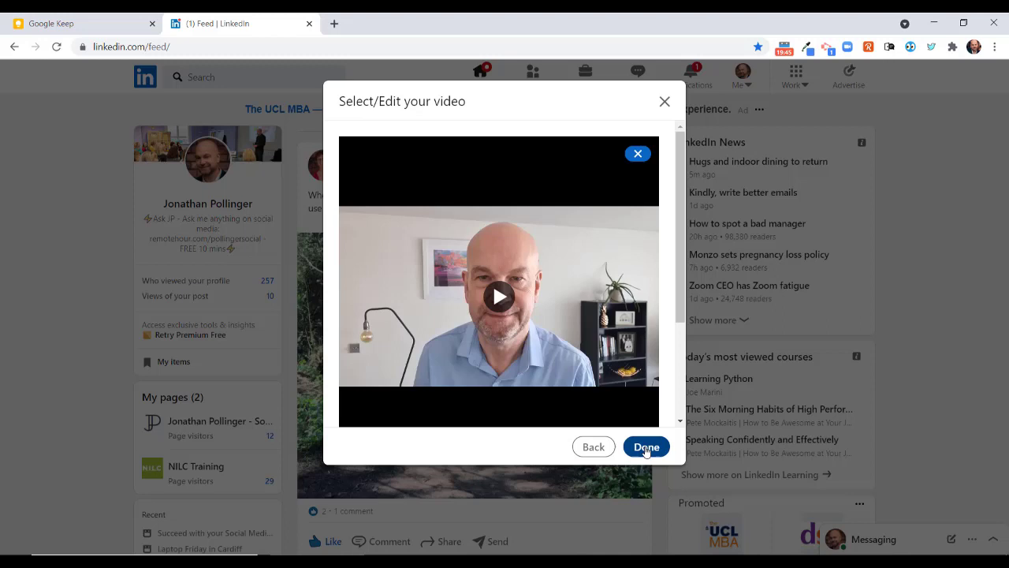
- Finish video editing and return to the draft with the Ask JP text, link and hashtags
click(647, 446)
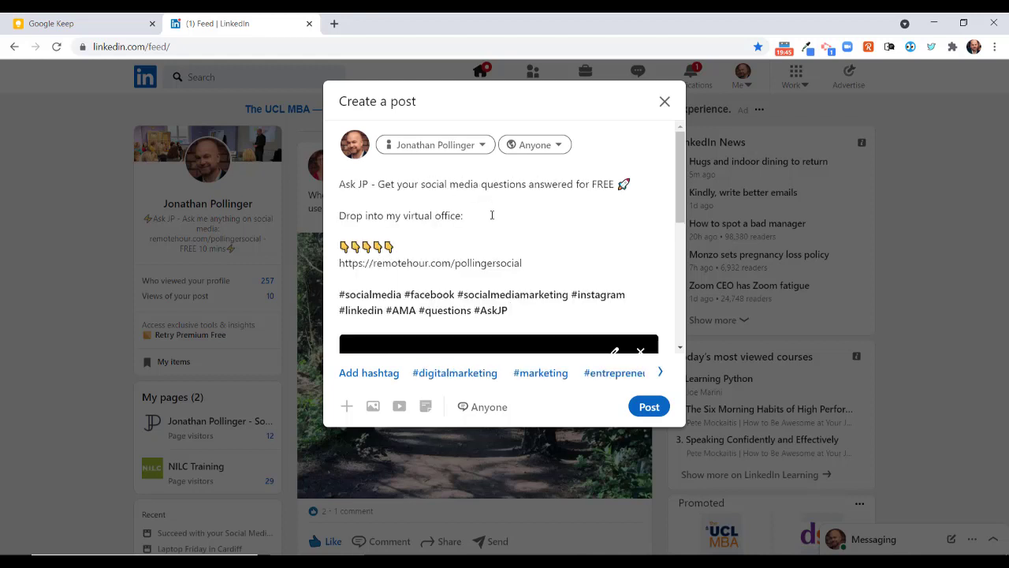
mouse_move(649, 407)
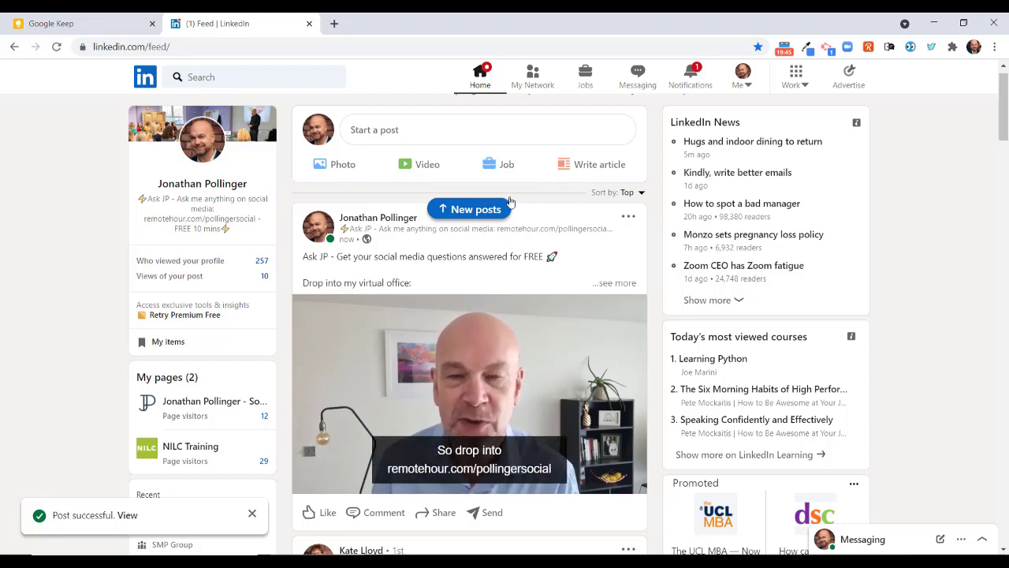
- Show playback controls on the published Ask JP video playing with captions in the feed
click(470, 417)
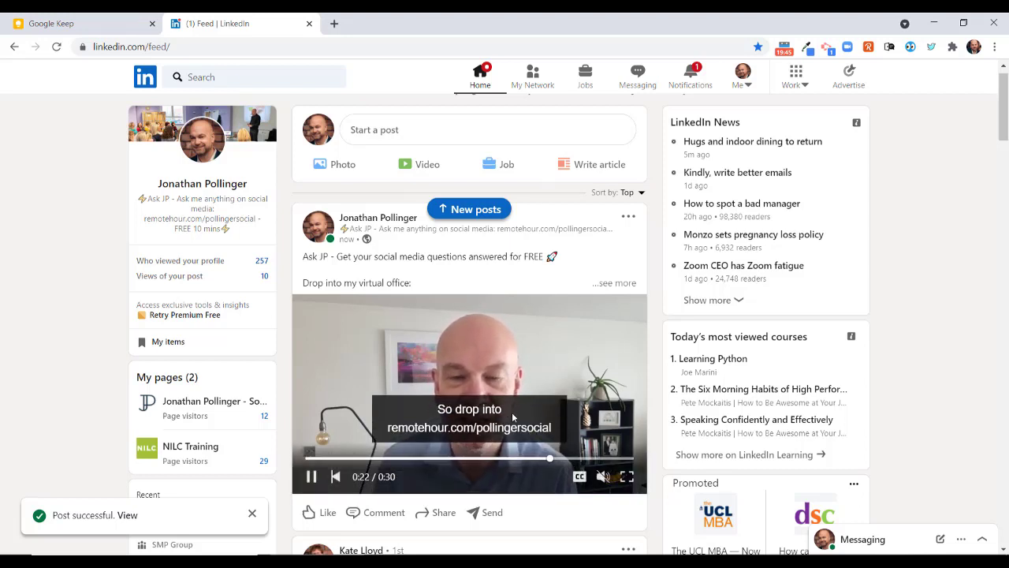